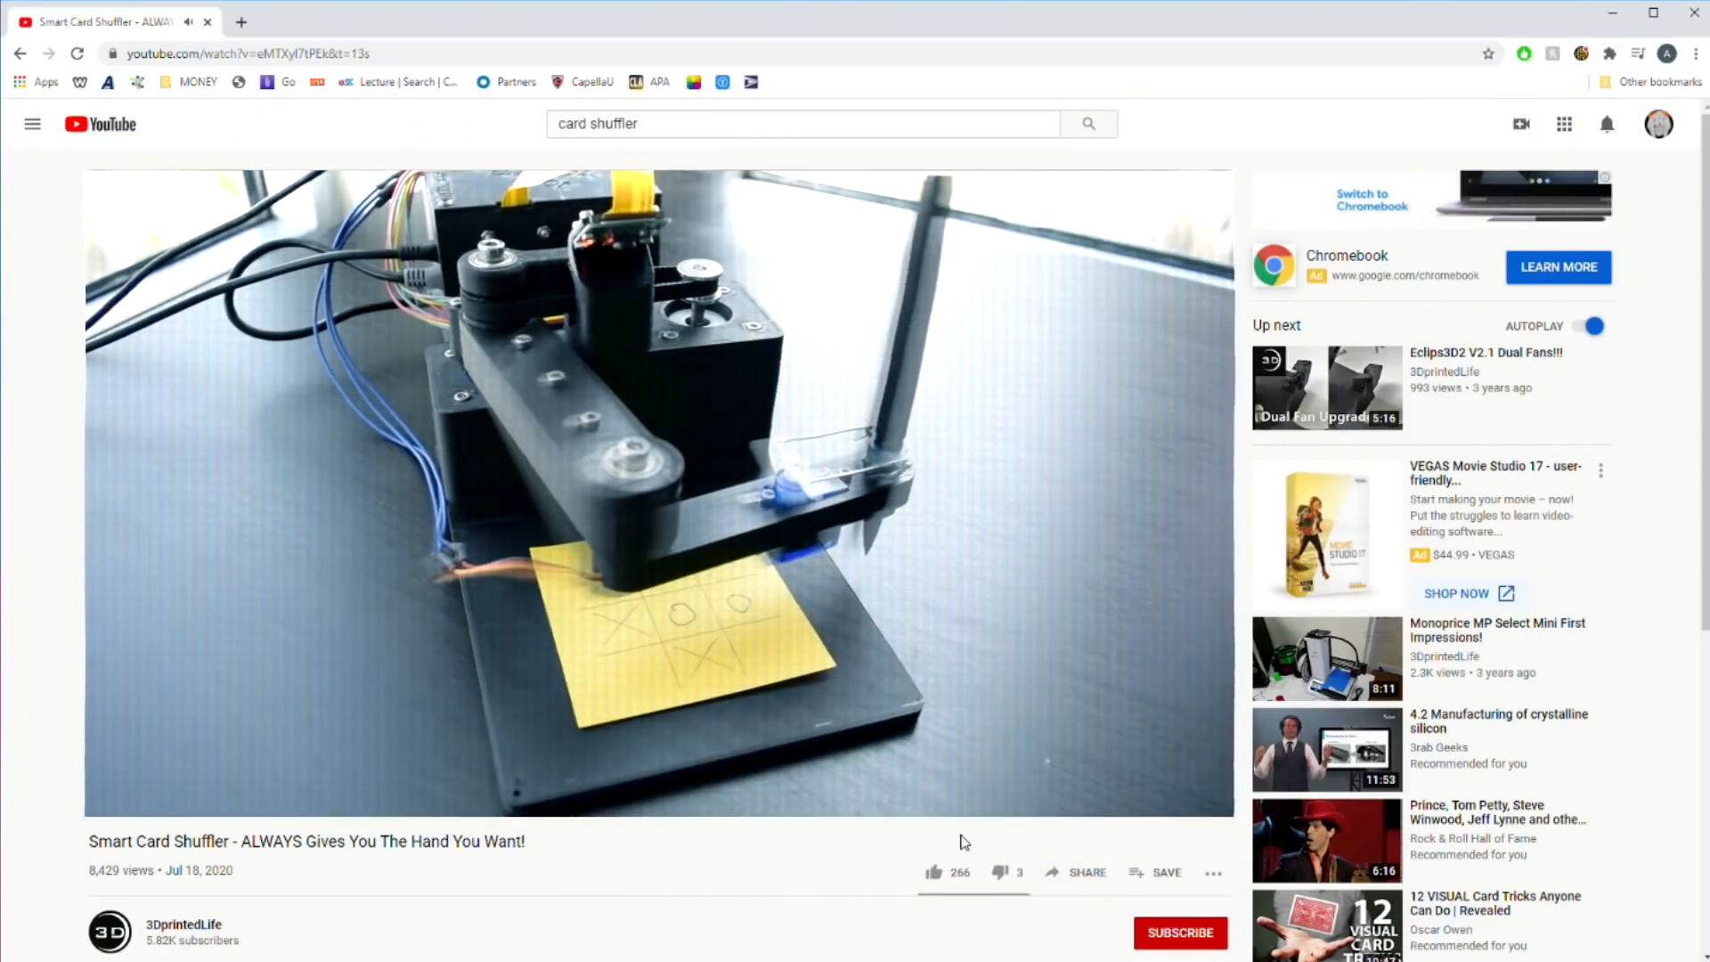
# Dimension the slot 180 mm between end centres, finish the sketch and extrude the arm link.
pyautogui.click(1179, 931)
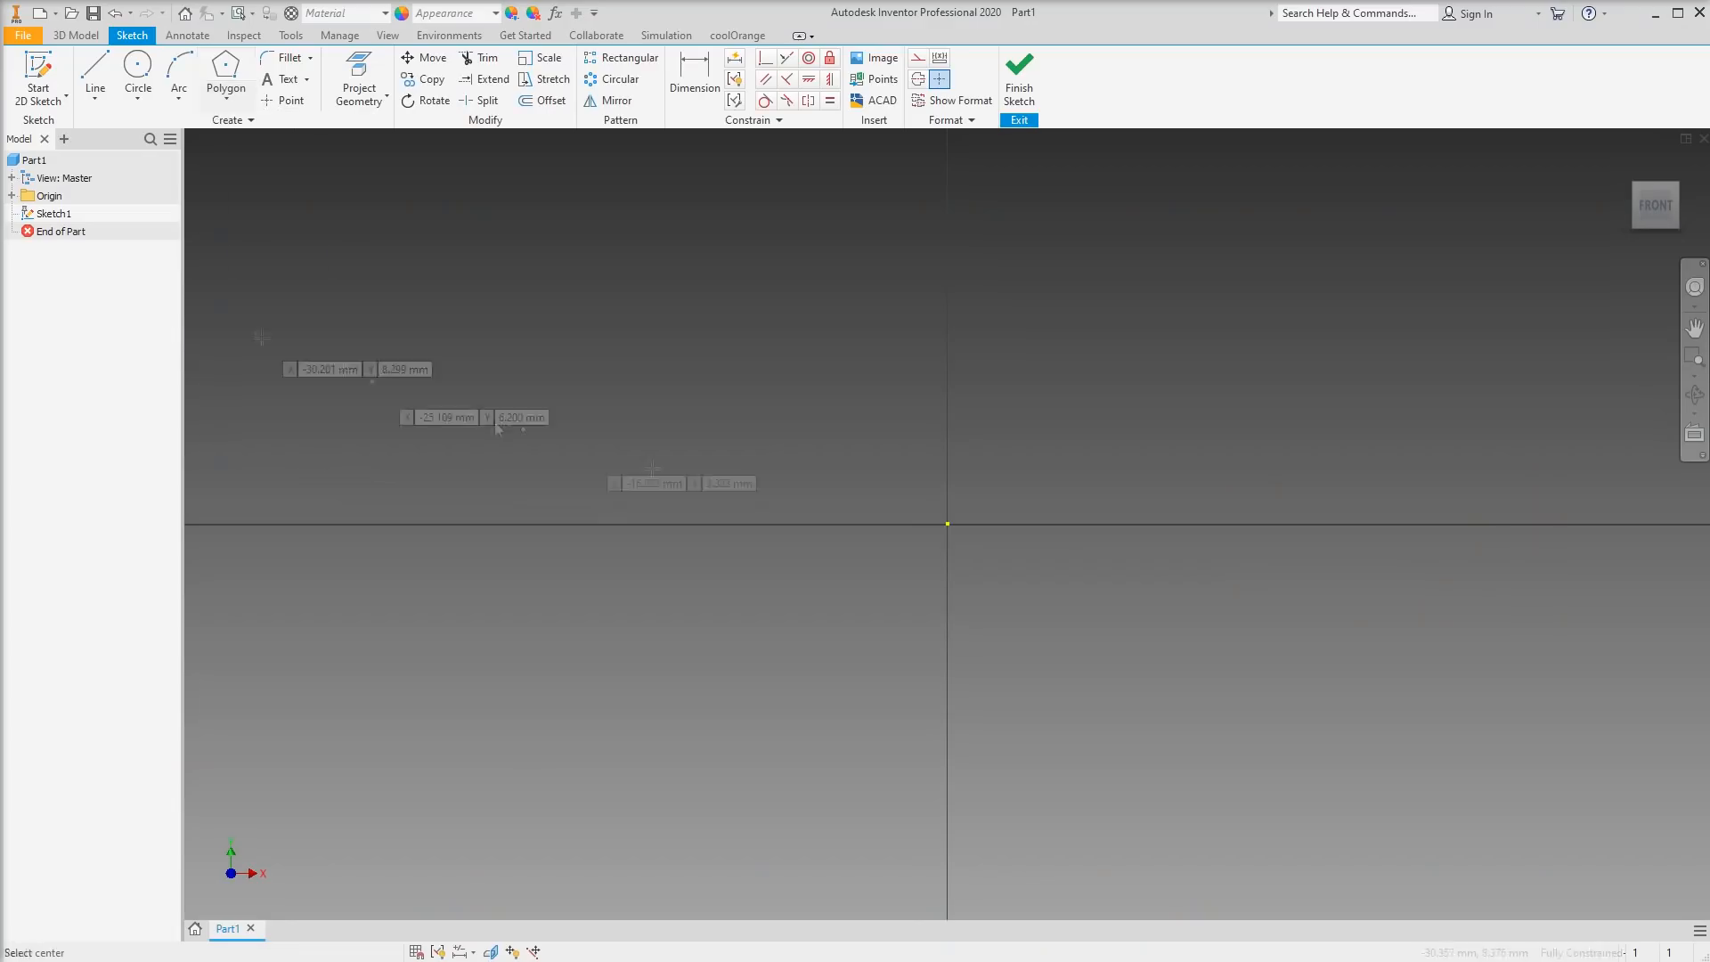
pyautogui.click(674, 78)
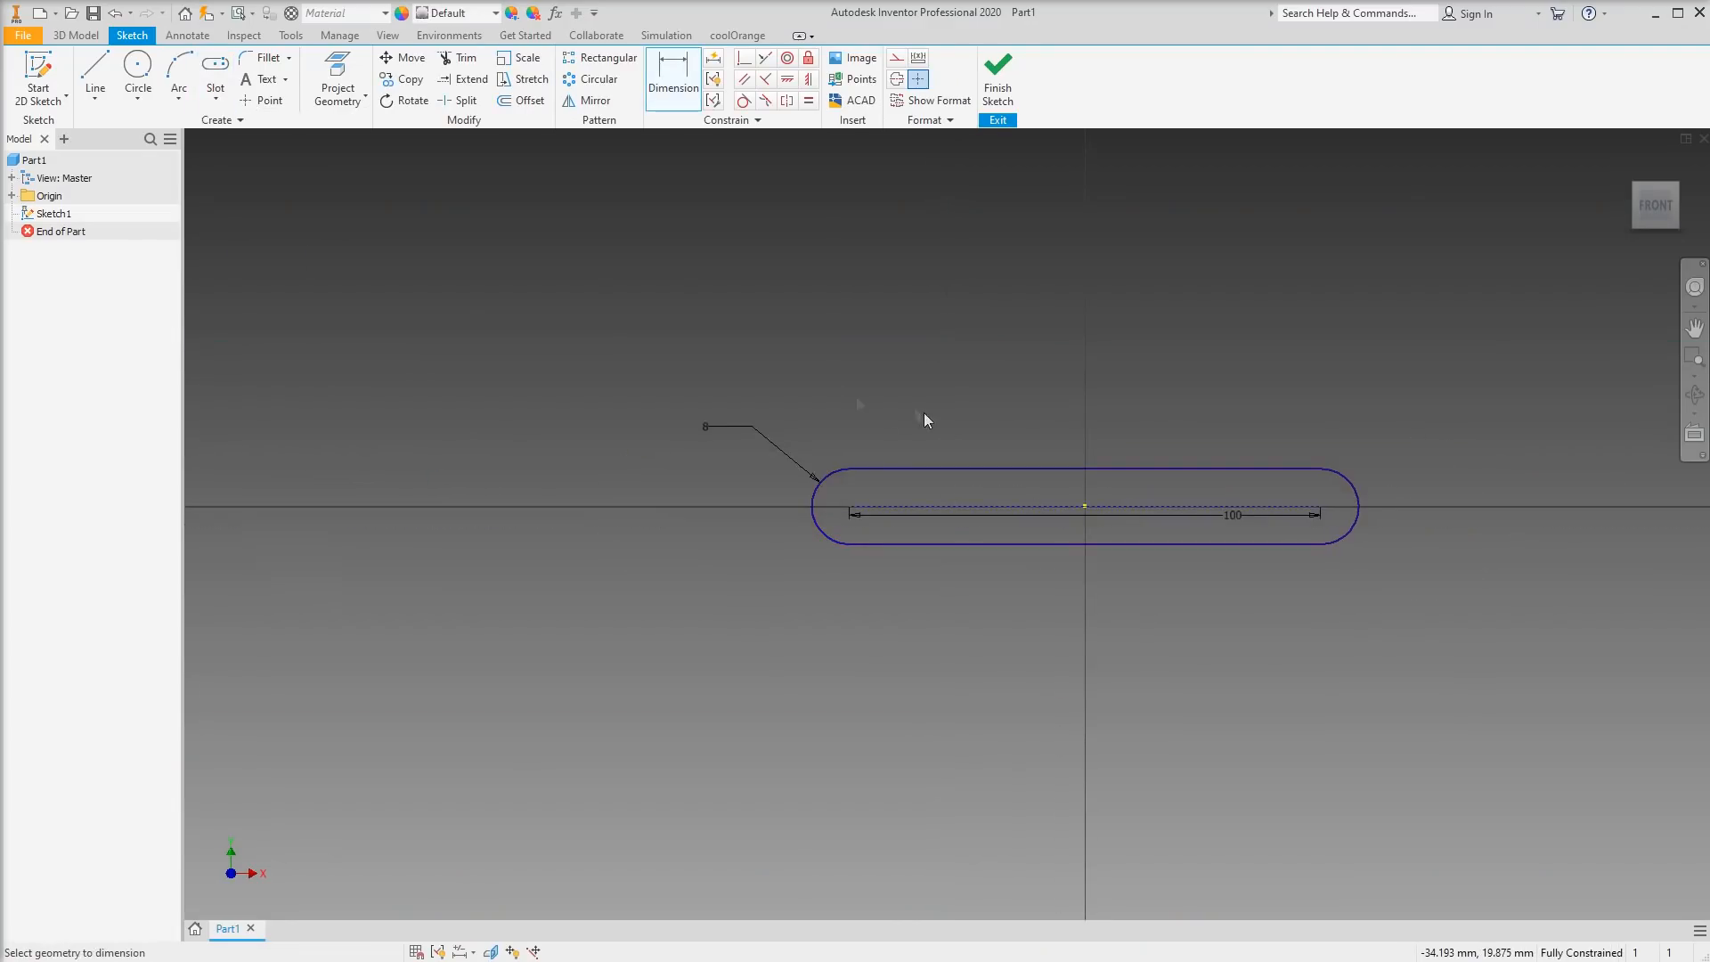
pyautogui.click(1318, 509)
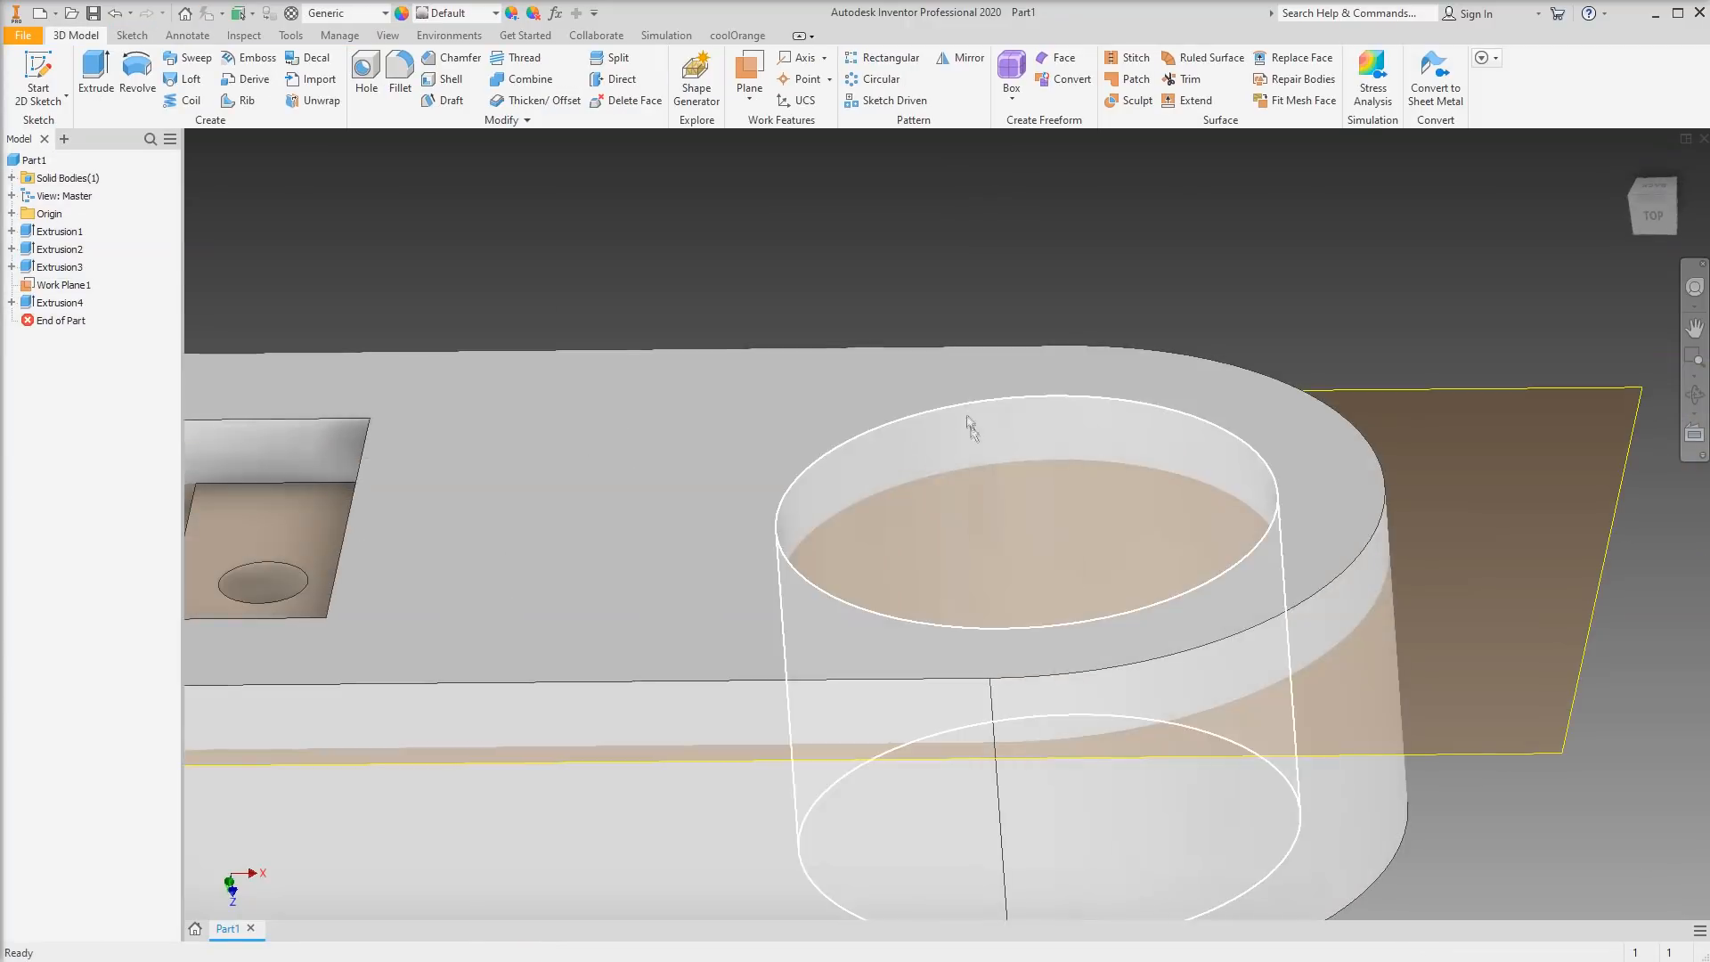
pyautogui.click(878, 78)
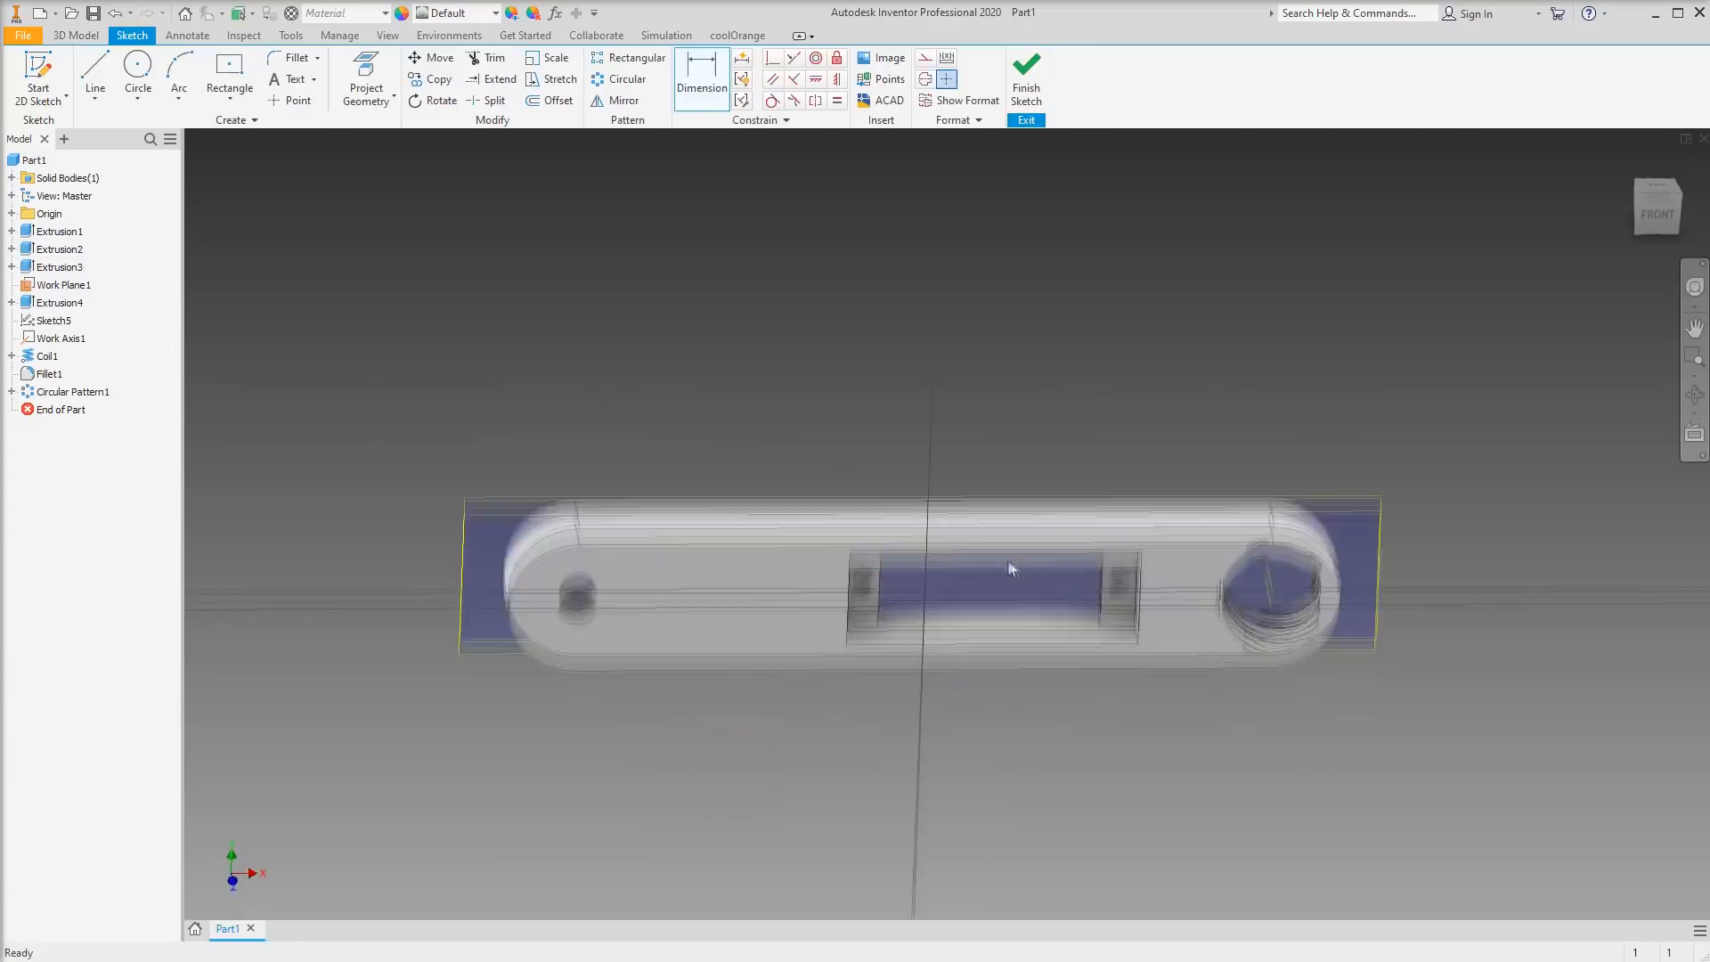
pyautogui.click(210, 932)
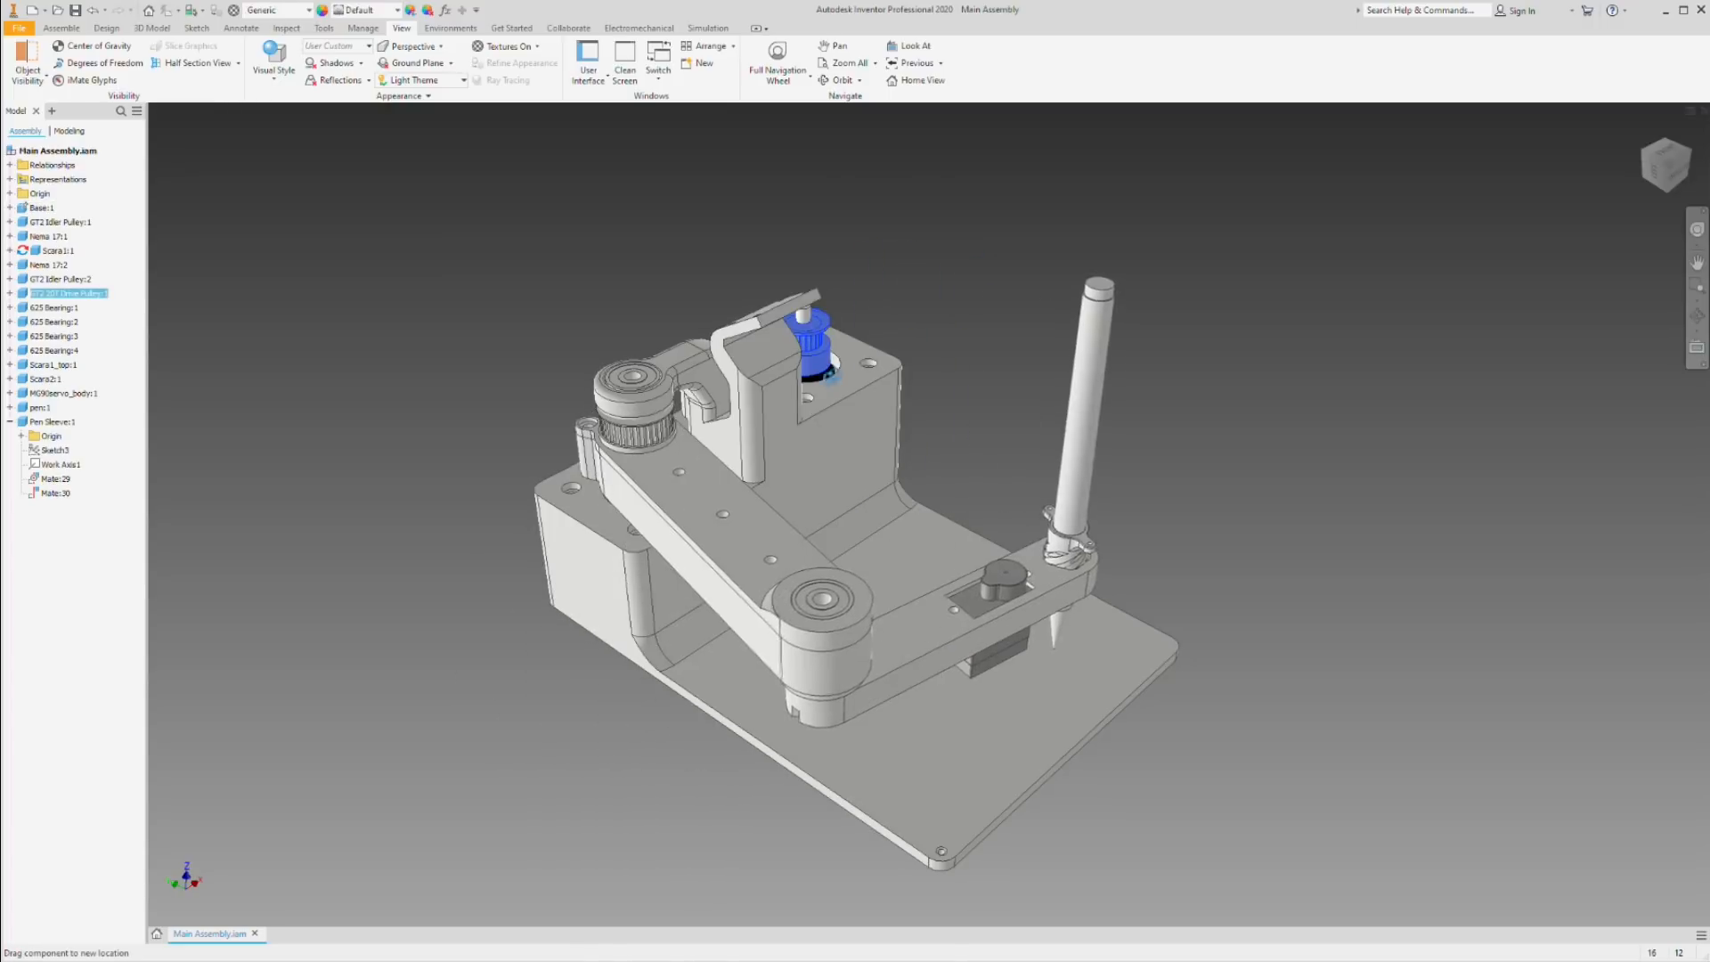
pyautogui.click(52, 363)
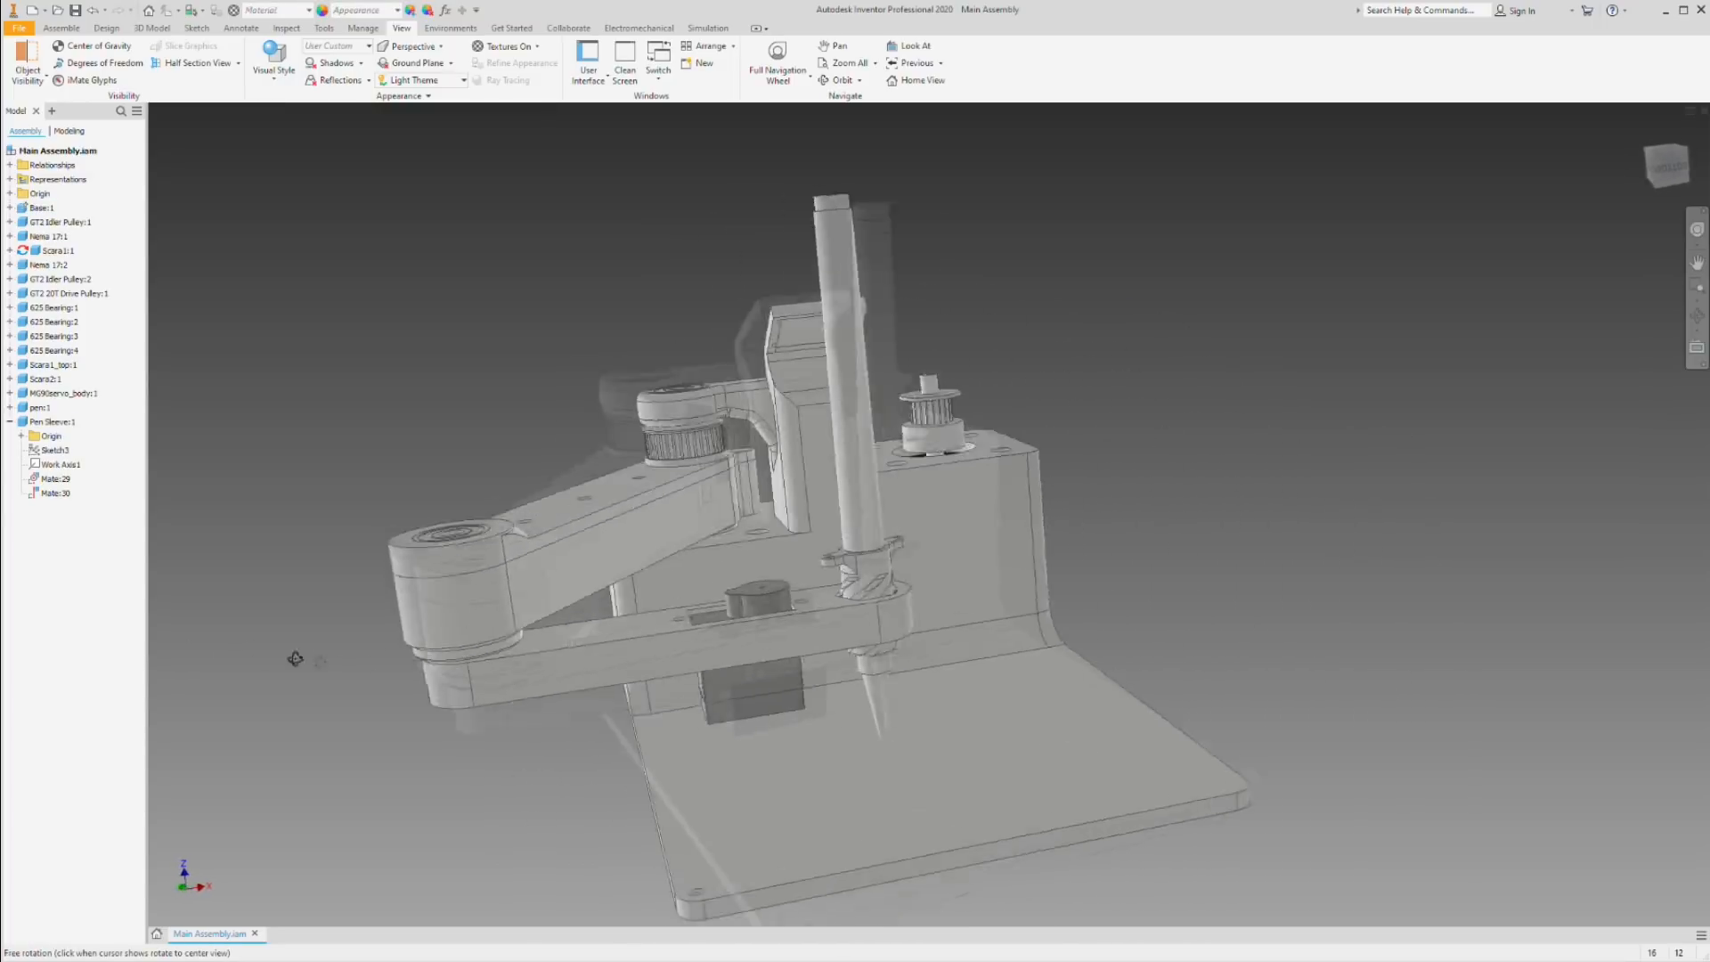
pyautogui.moveTo(294, 657); pyautogui.dragTo(1573, 859)
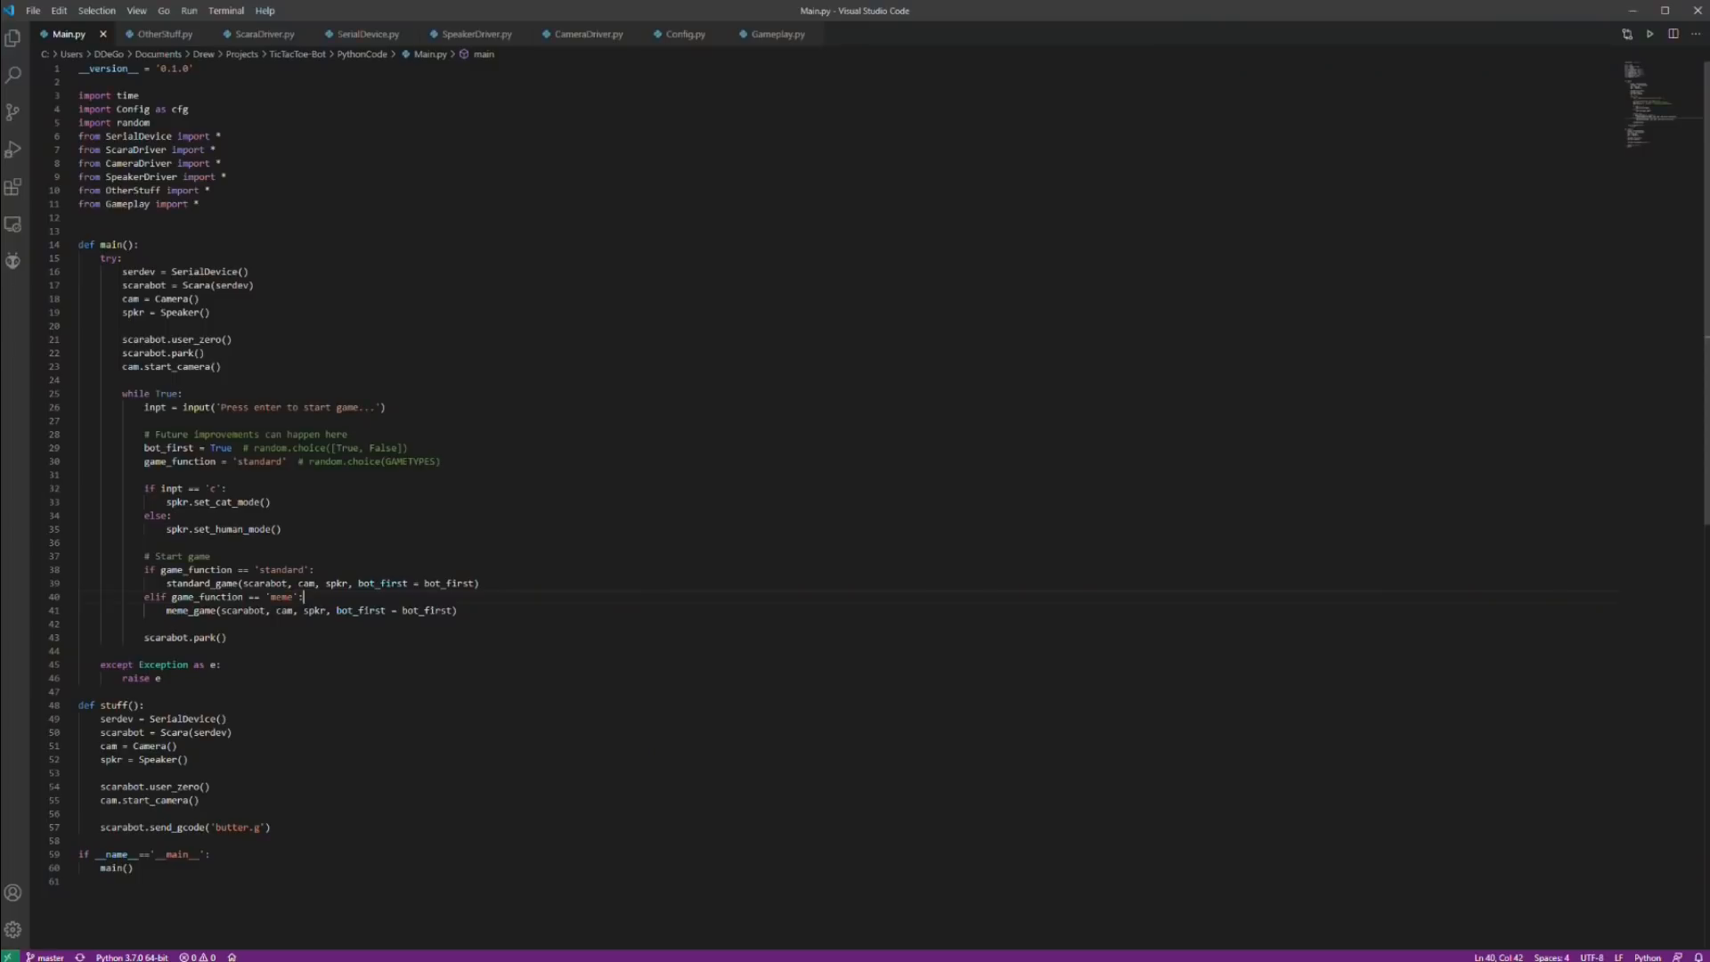
pyautogui.click(367, 33)
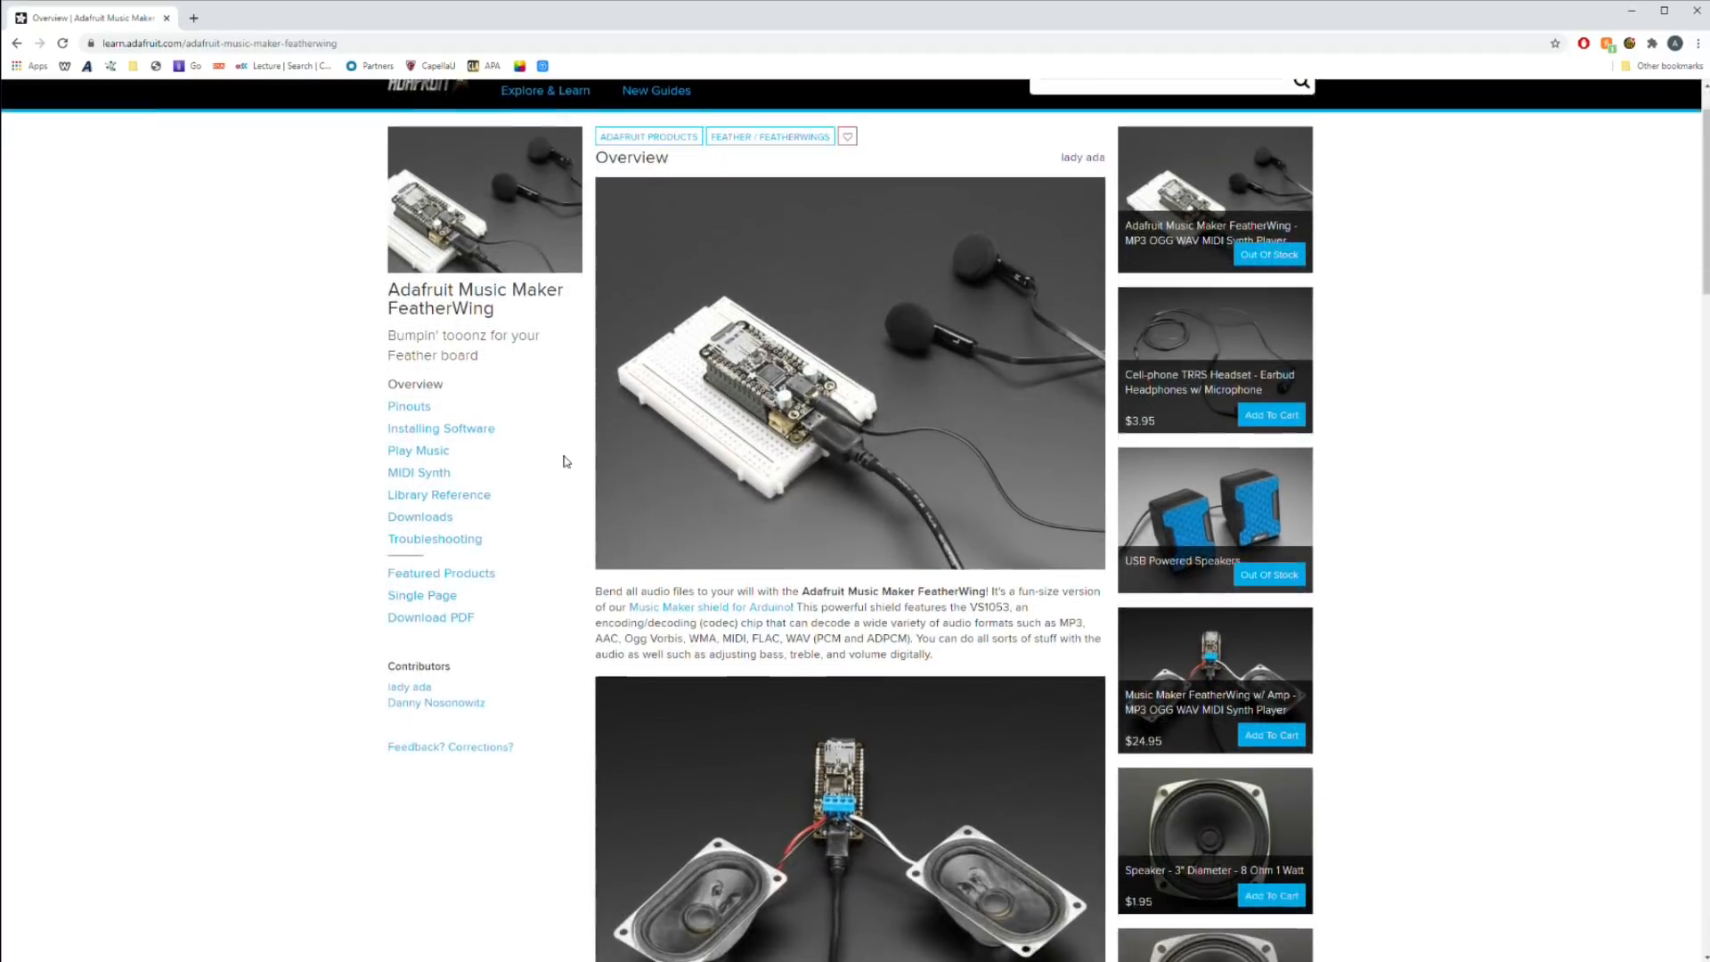
pyautogui.scroll(-3)
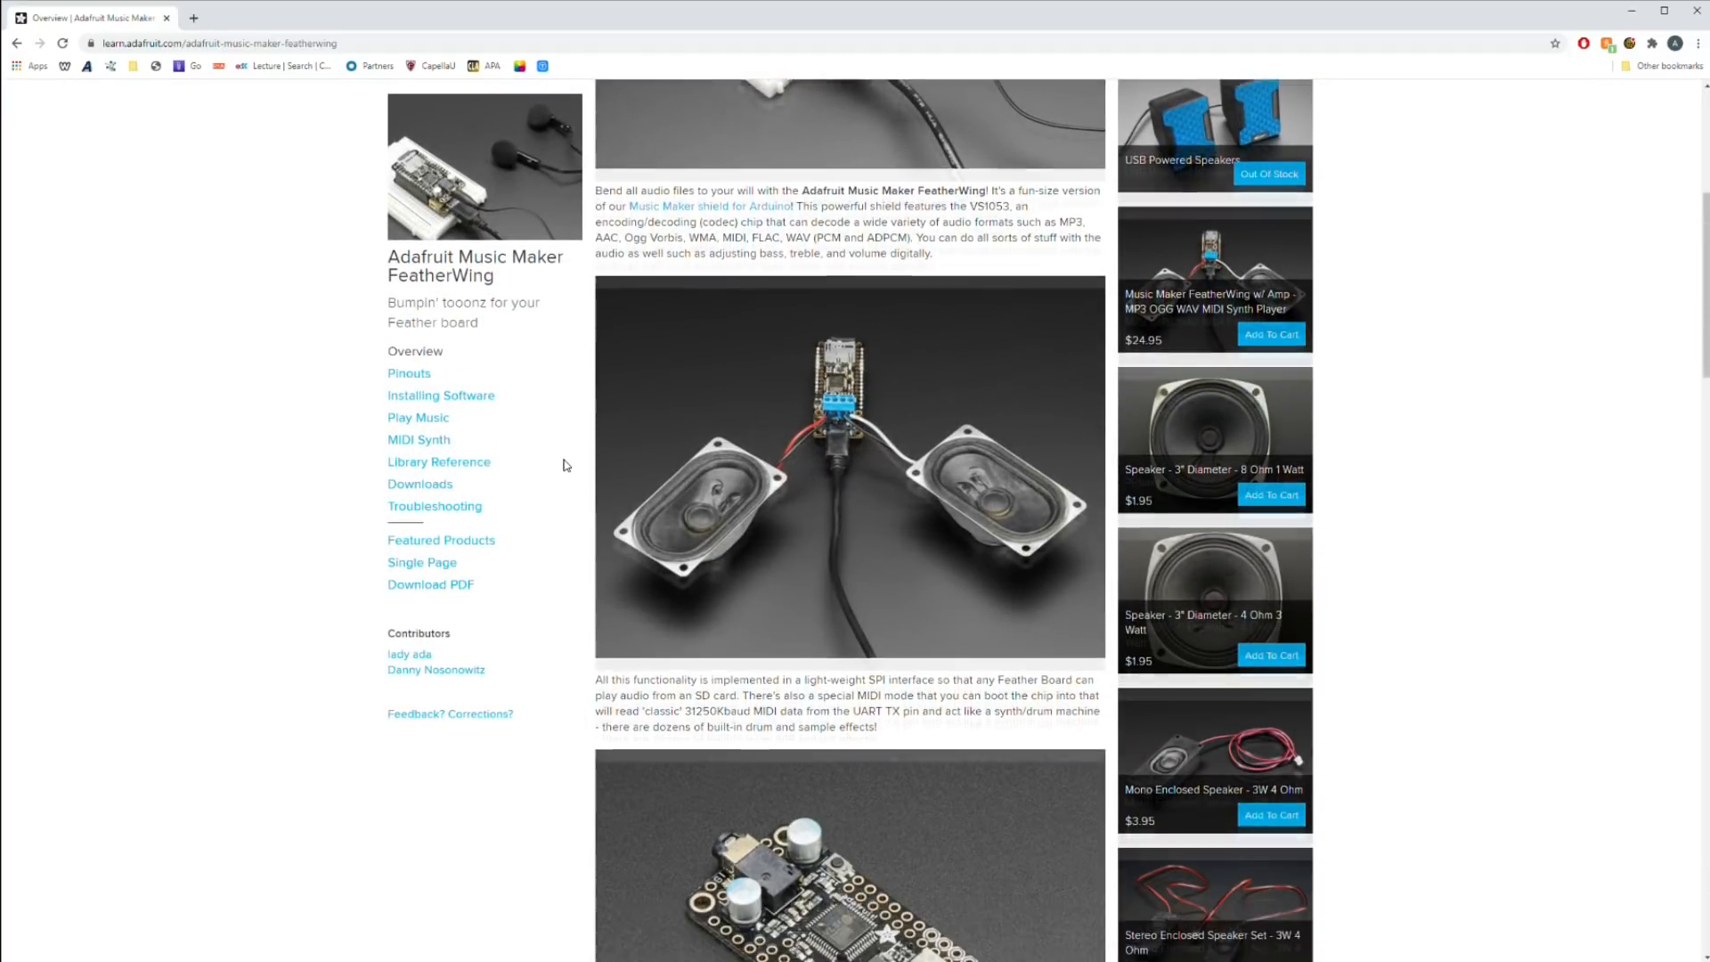
pyautogui.scroll(-3)
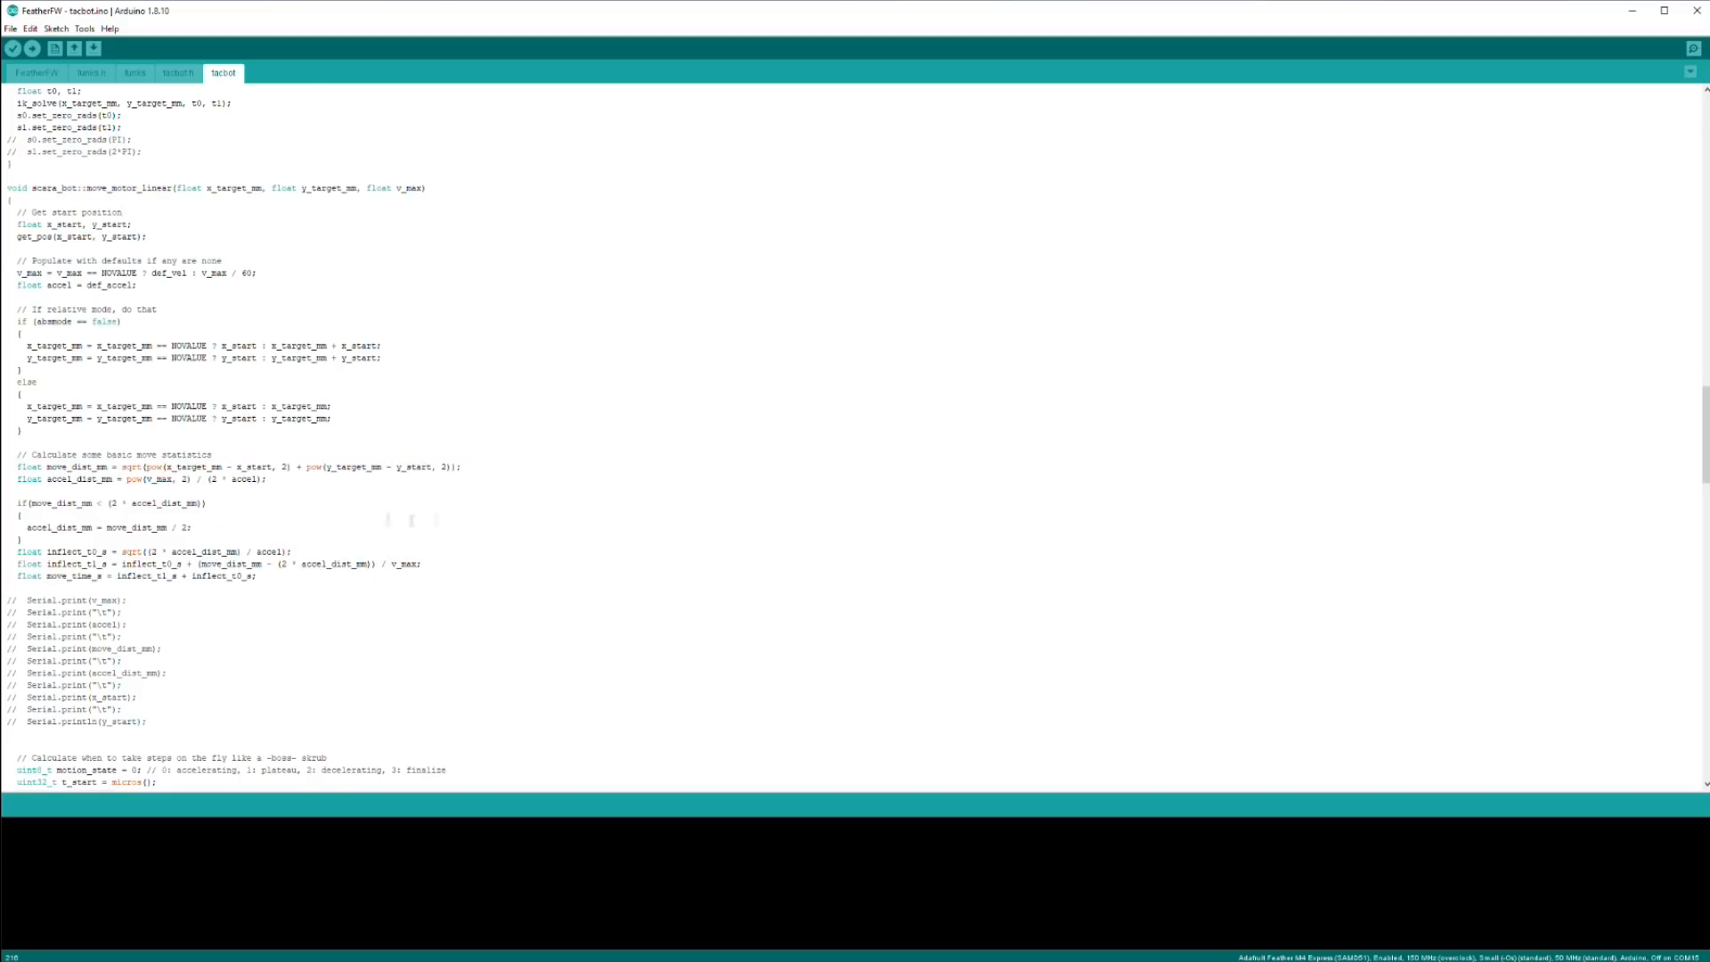
# Scroll through the tacbot.ino motion code and bring up the Serial Monitor on COM12.
pyautogui.scroll(-3)
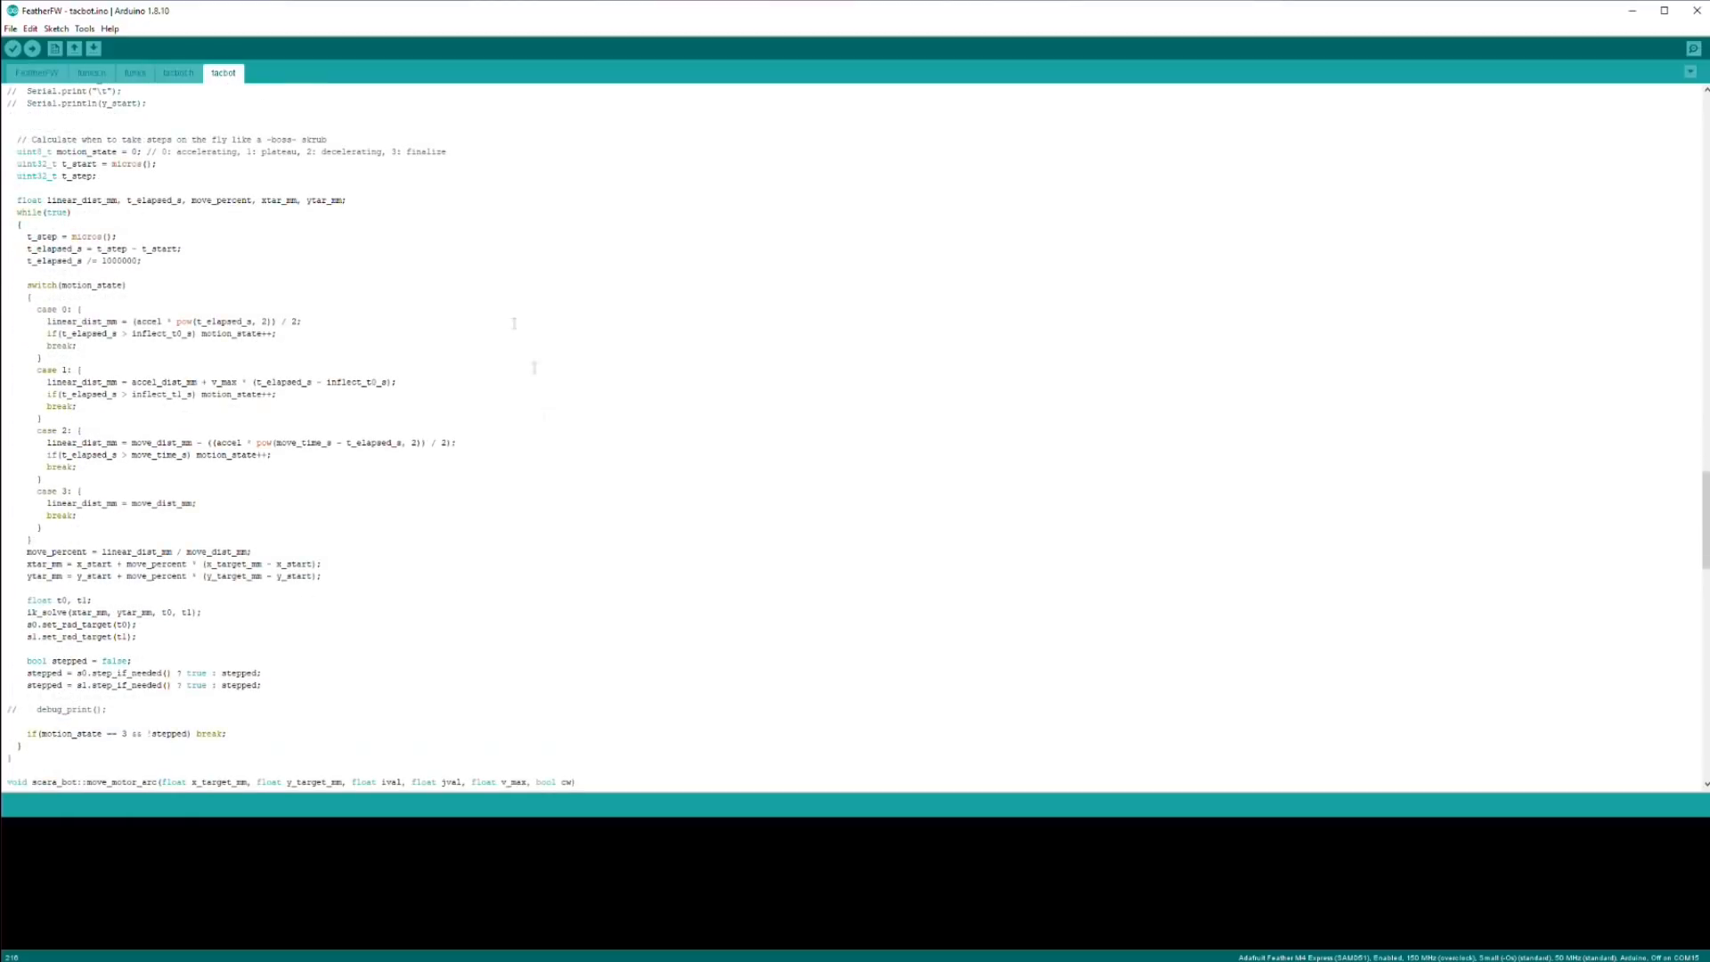
pyautogui.scroll(-3)
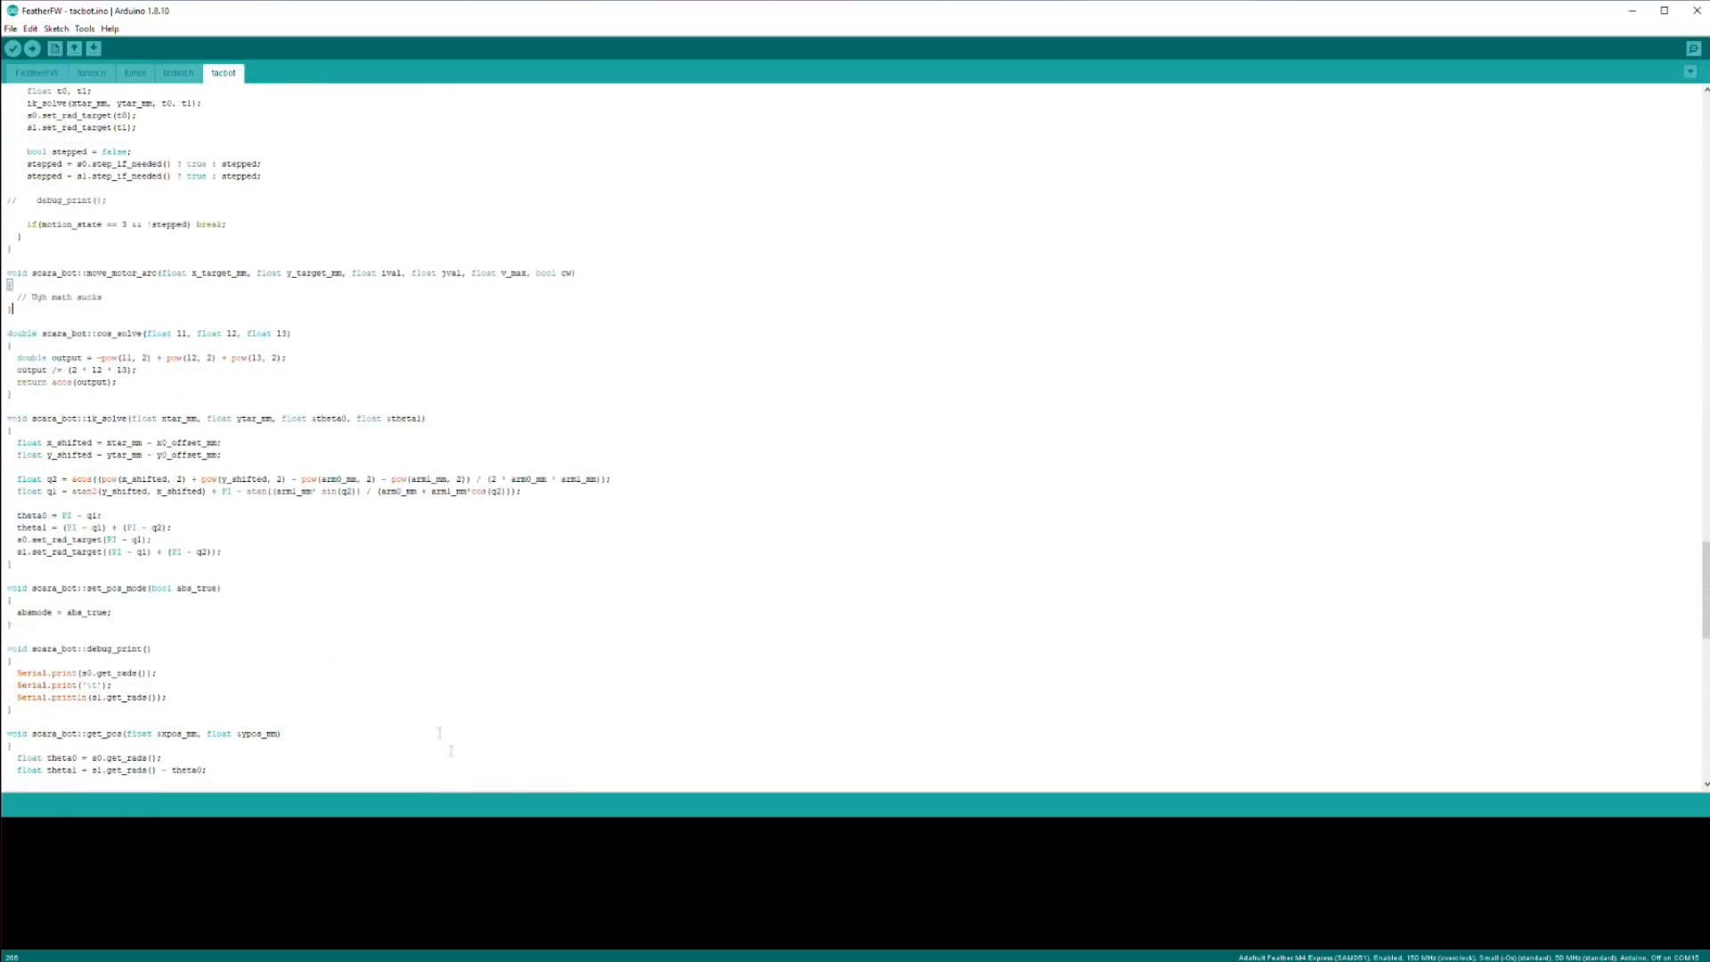
pyautogui.scroll(-3)
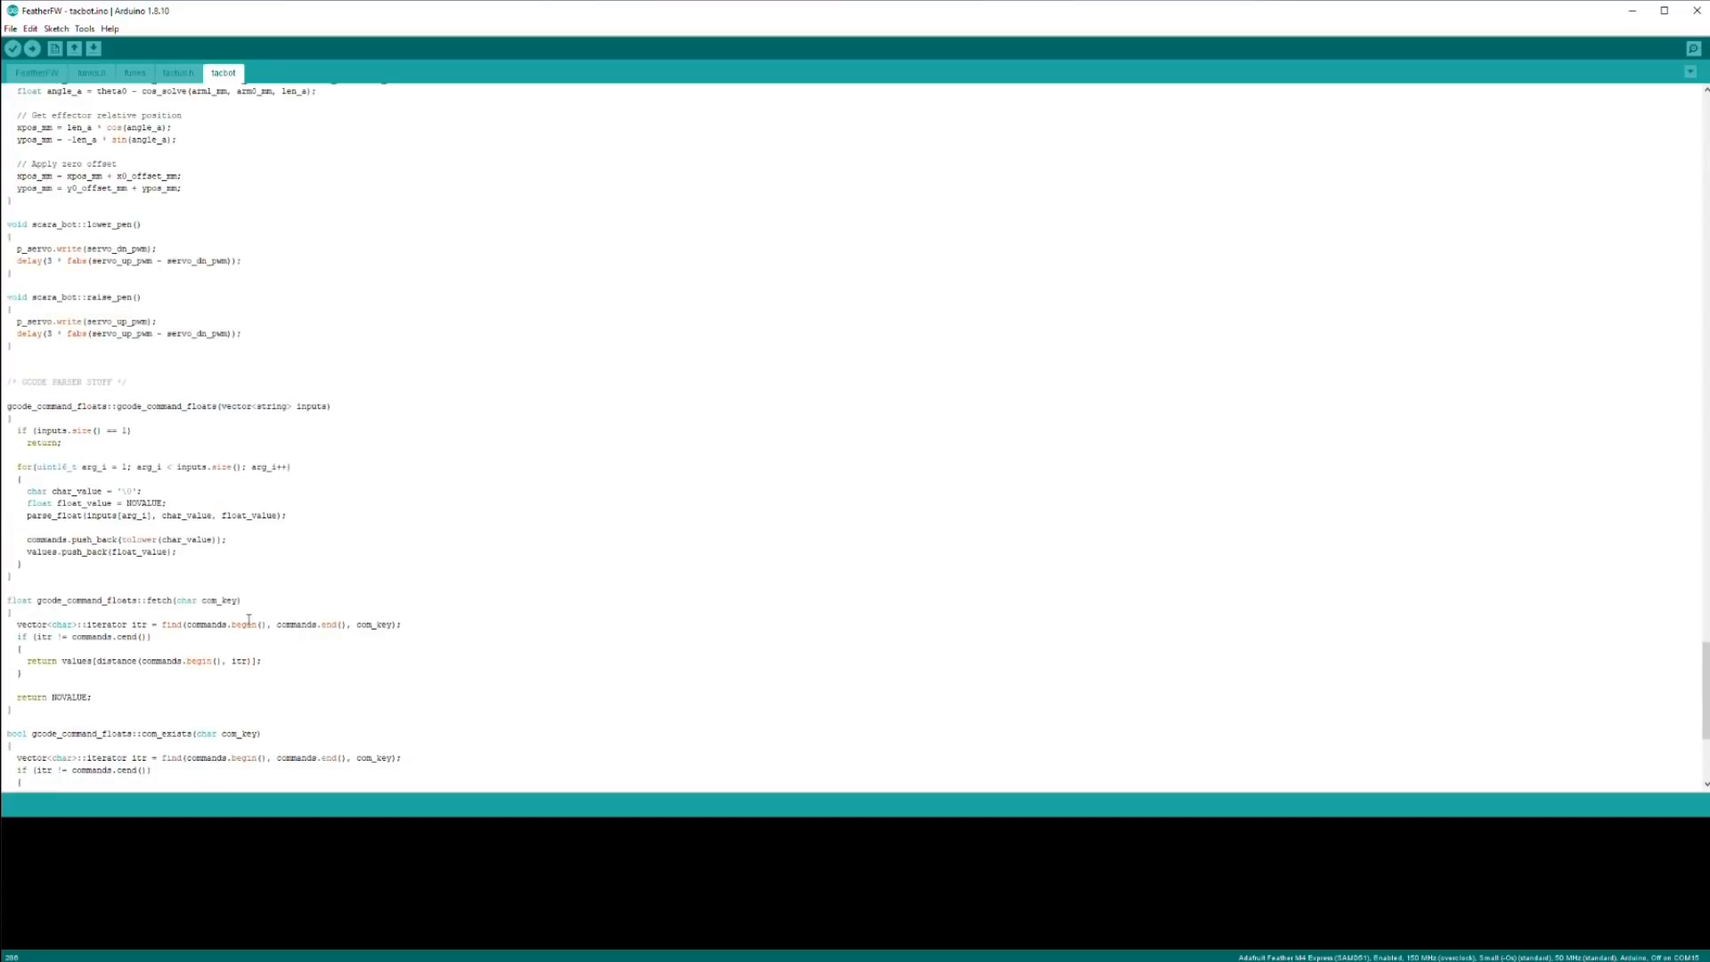
pyautogui.click(1694, 48)
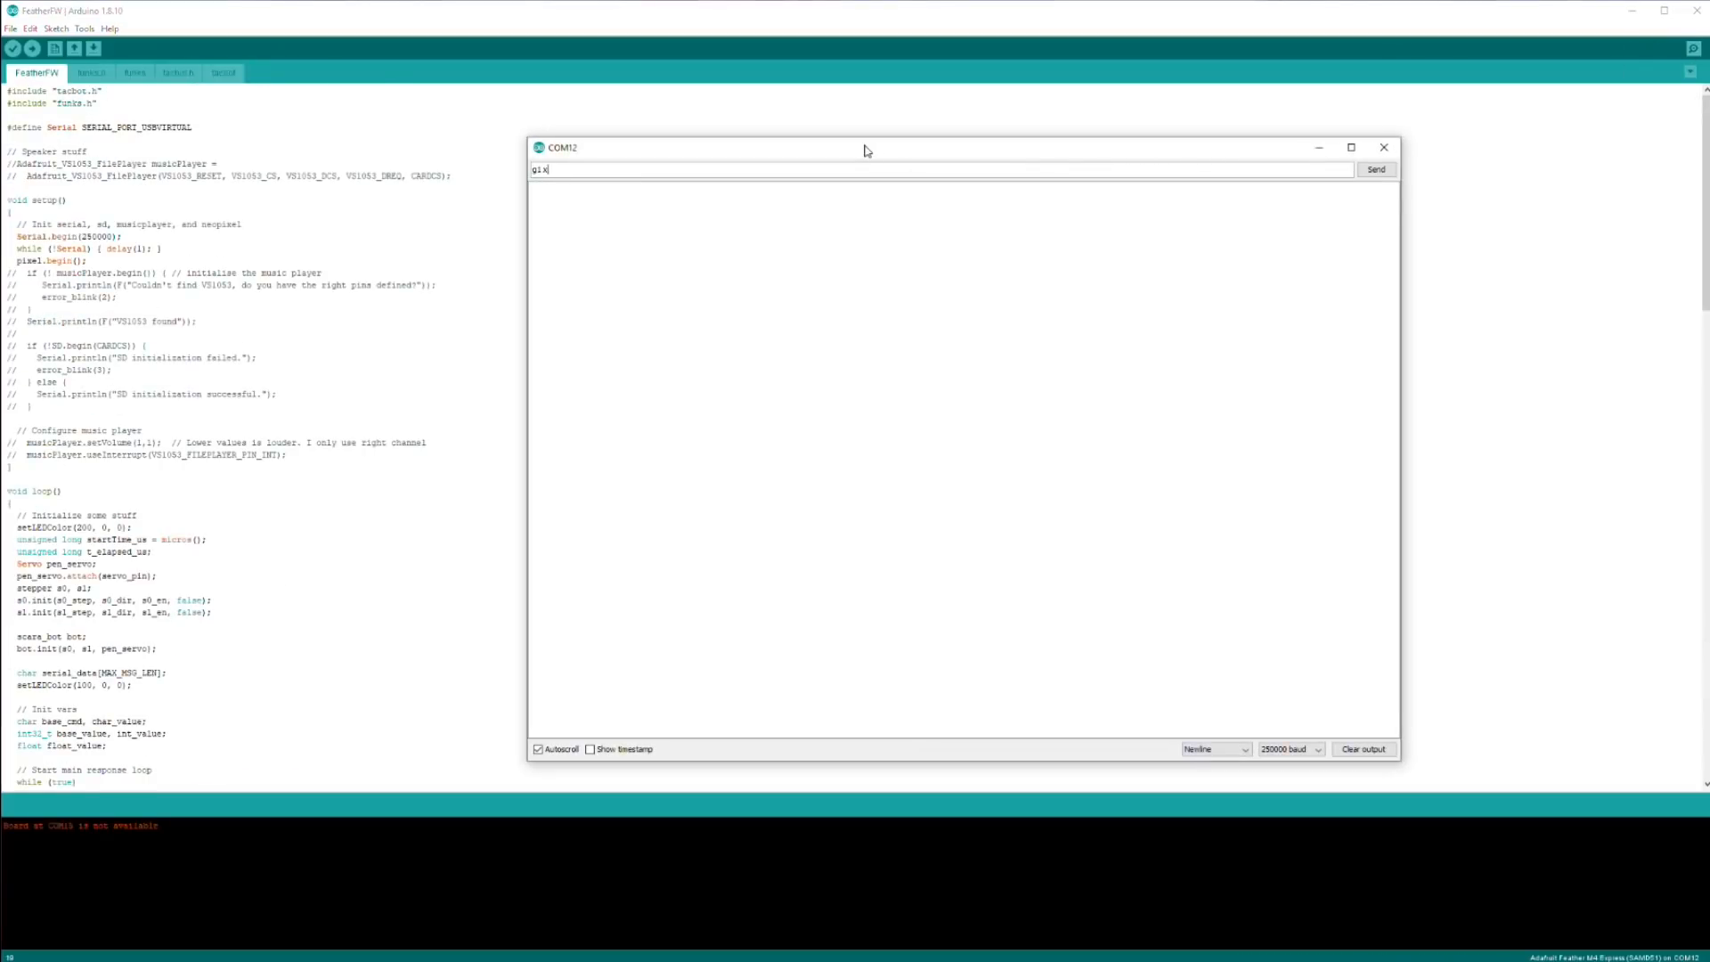
# Enter the G-code move command g1x50 in the serial monitor input field.
pyautogui.write('50')
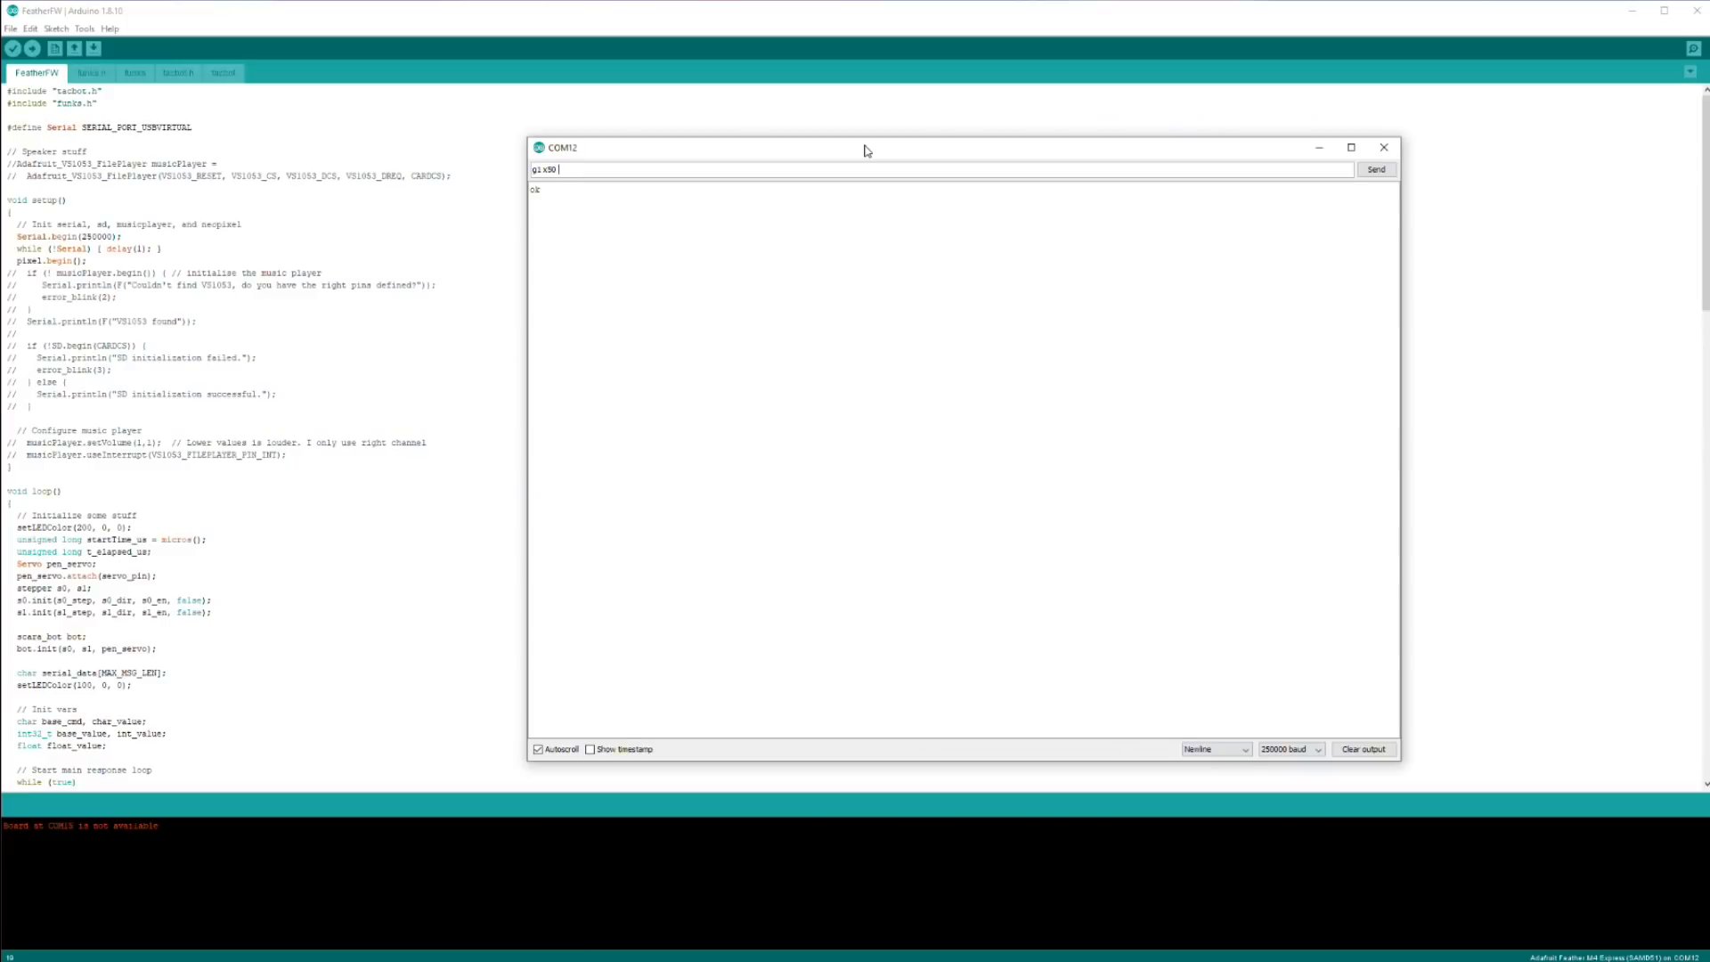